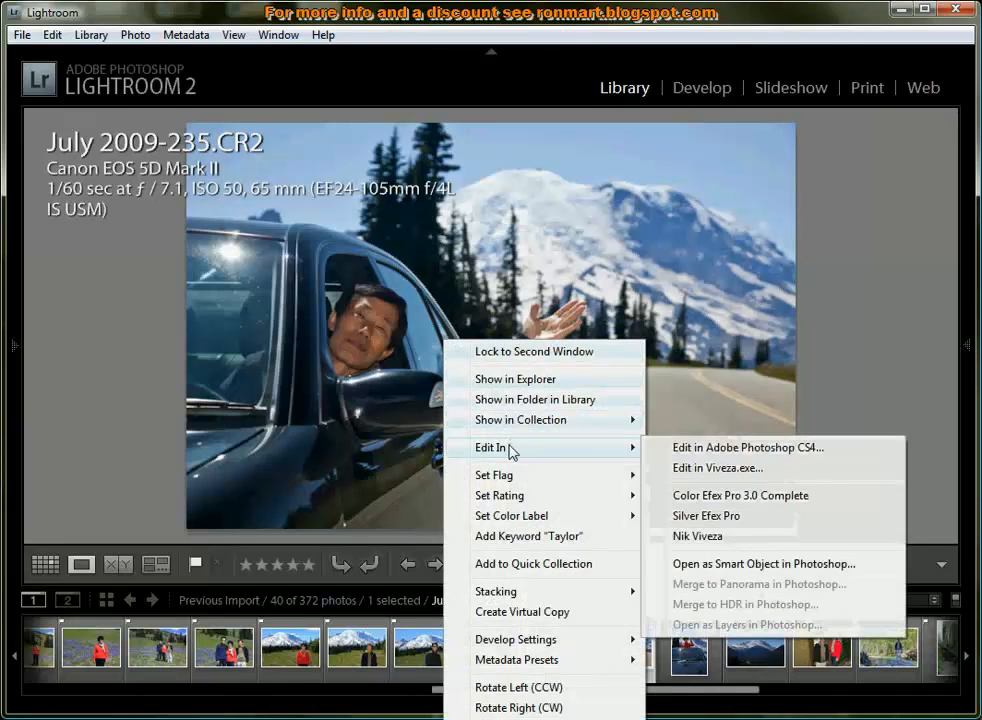
{"action": "mouse_move", "coordinate": [736, 464]}
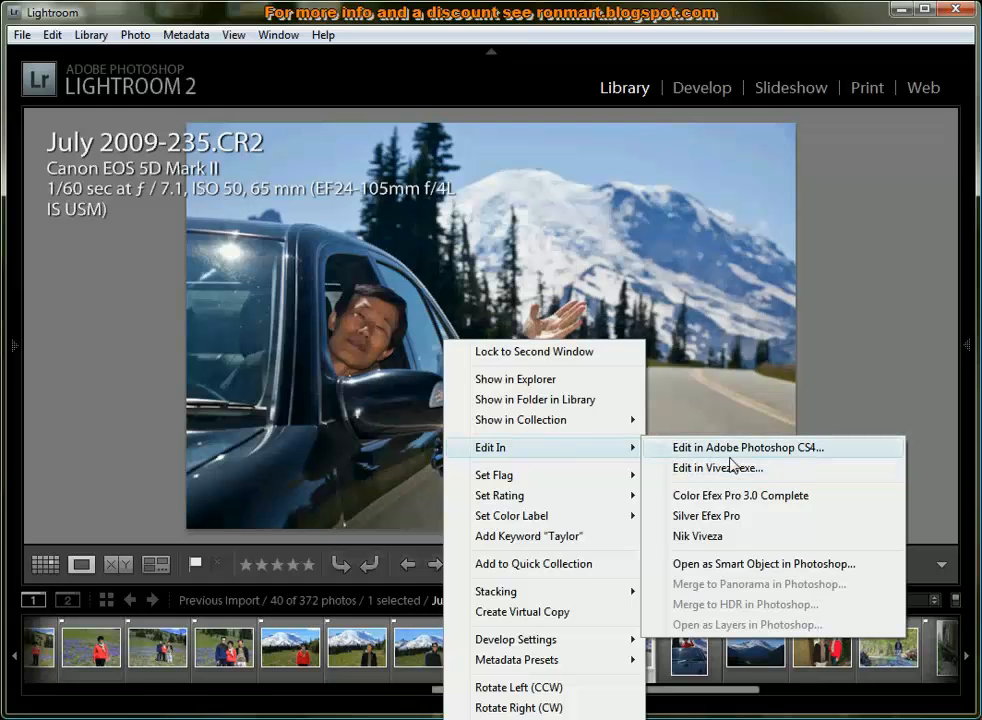
{"action": "mouse_move", "coordinate": [752, 496]}
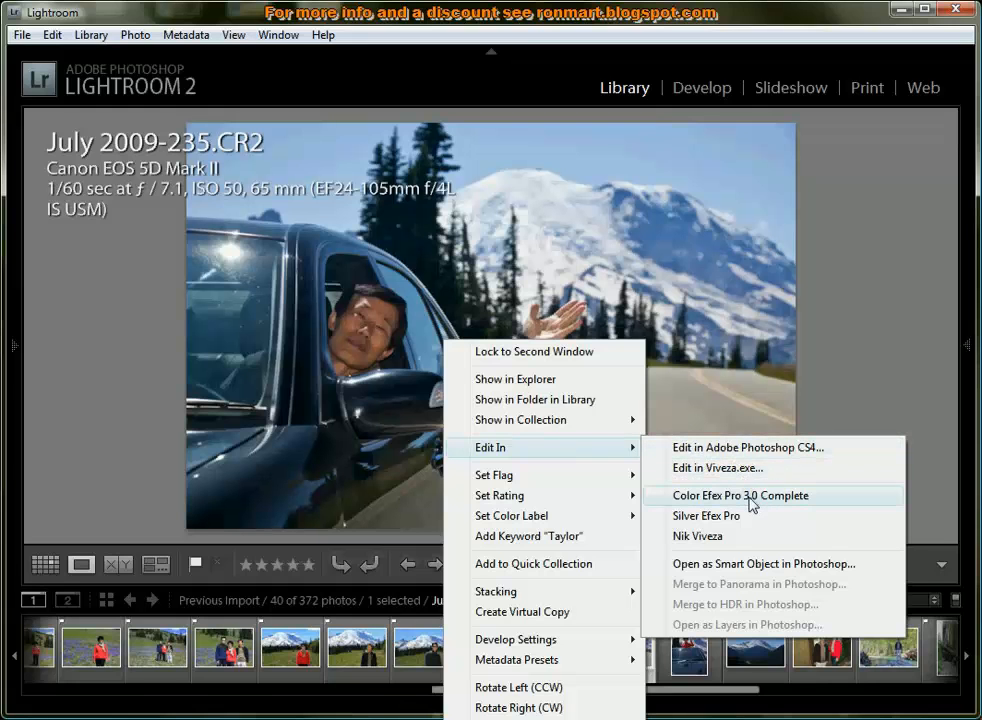
Send the photo to Color Efex Pro 3.0 as a 16-bit sRGB TIFF copy with Lightroom adjustments
{"action": "left_click", "coordinate": [740, 496]}
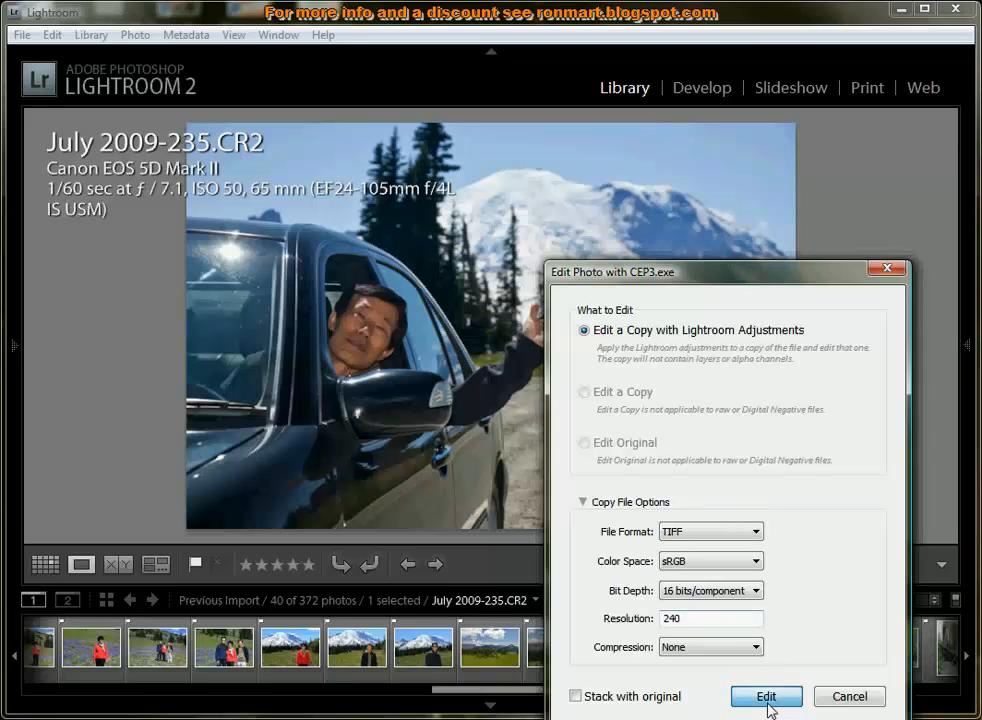
{"action": "left_click", "coordinate": [766, 696]}
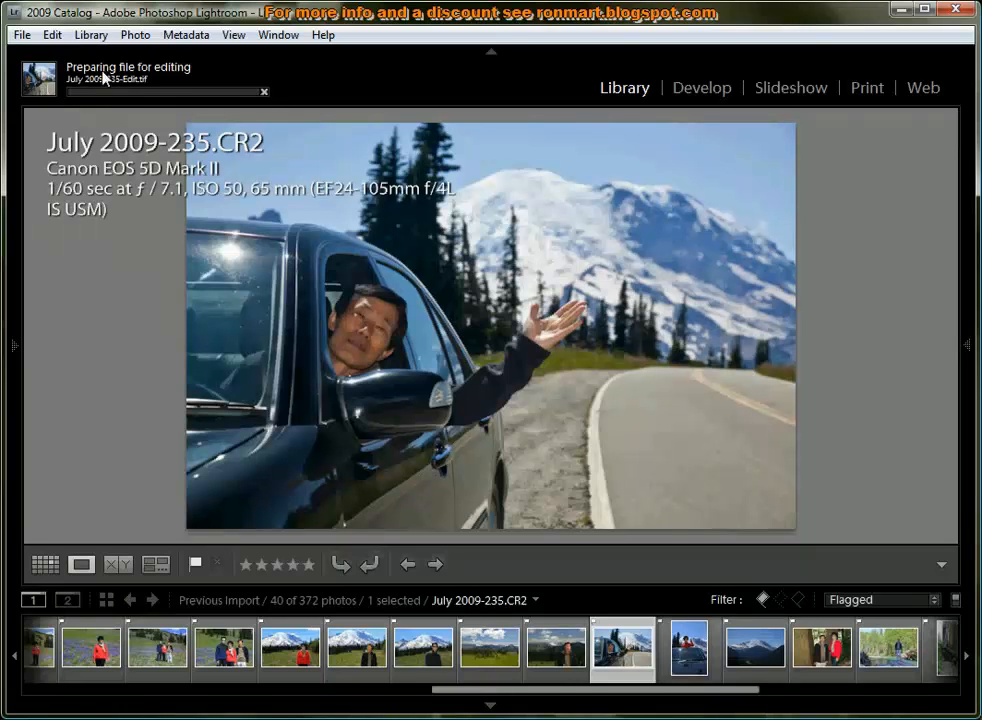
{"action": "mouse_move", "coordinate": [164, 80]}
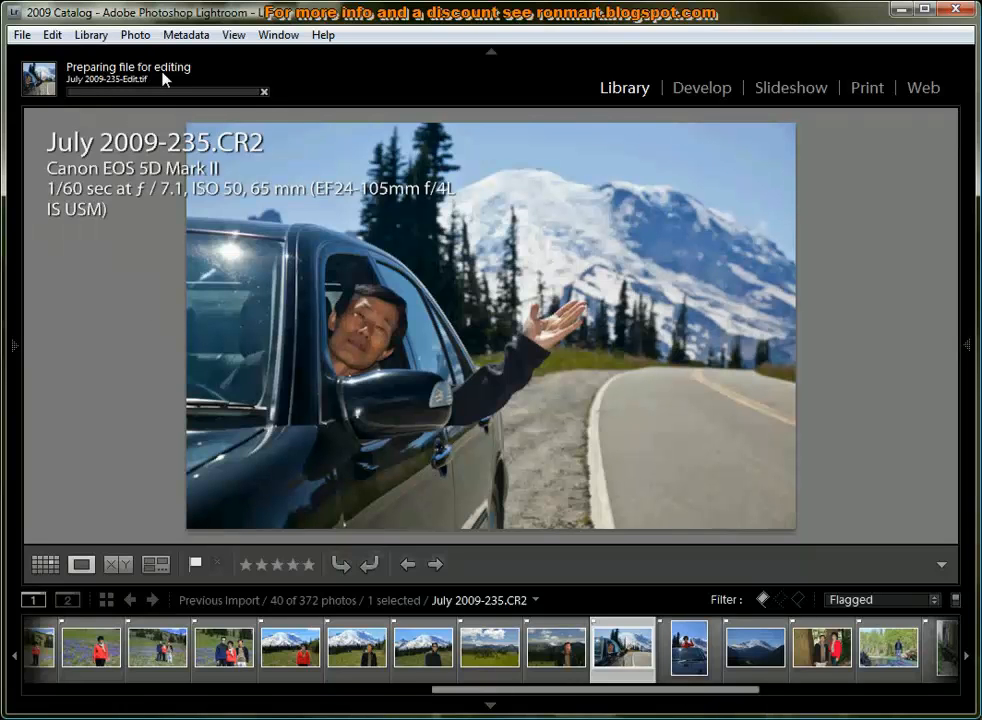
{"action": "mouse_move", "coordinate": [108, 96]}
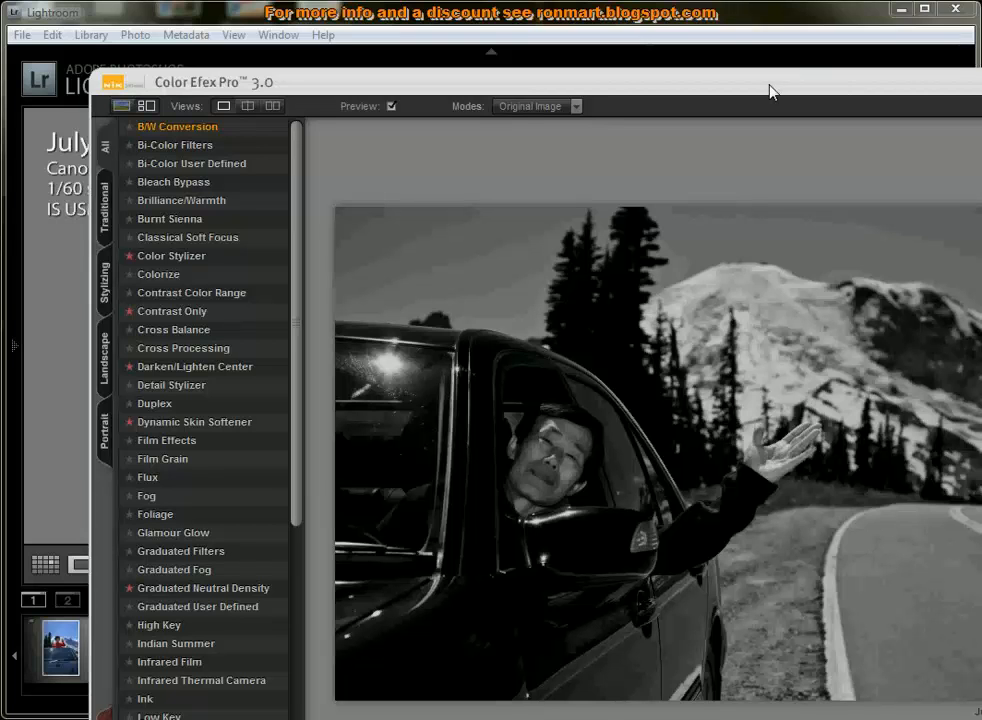
{"action": "mouse_move", "coordinate": [872, 92]}
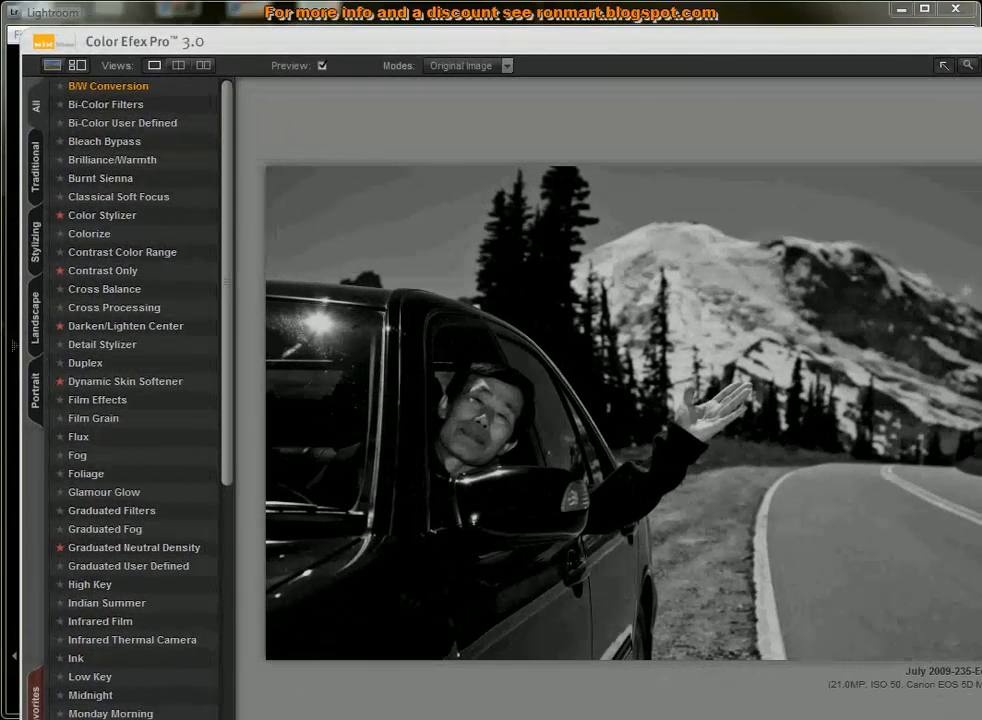
Choose Reflector Effects from the filter list in place of B/W Conversion
{"action": "left_click", "coordinate": [108, 84]}
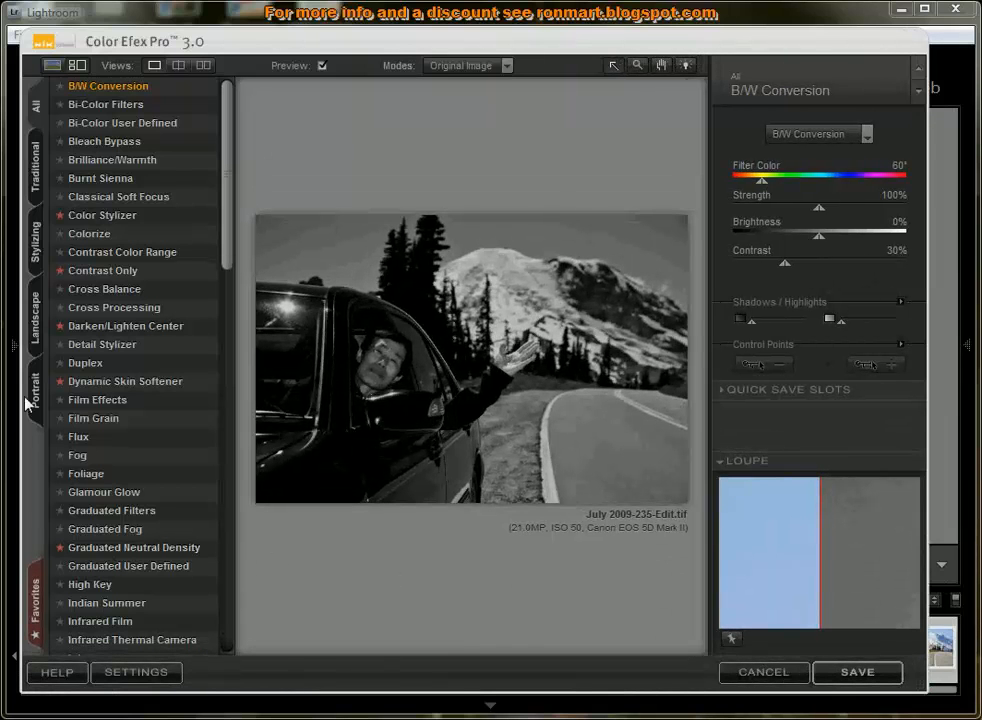
{"action": "scroll", "scroll_direction": "down", "scroll_amount": 3}
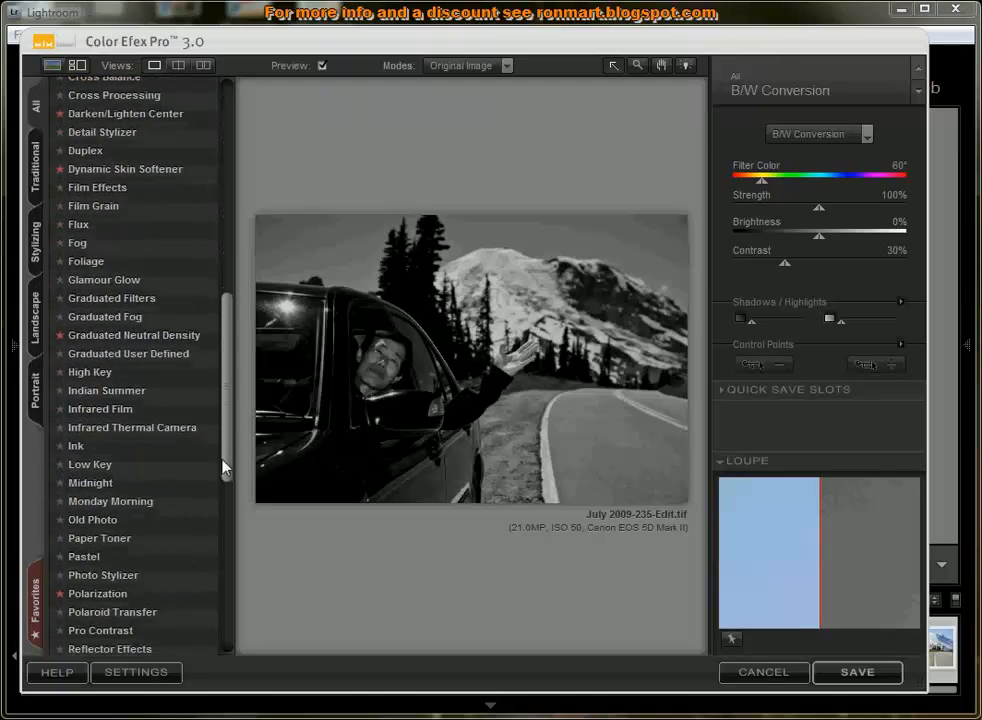
{"action": "scroll", "scroll_direction": "down", "scroll_amount": 3}
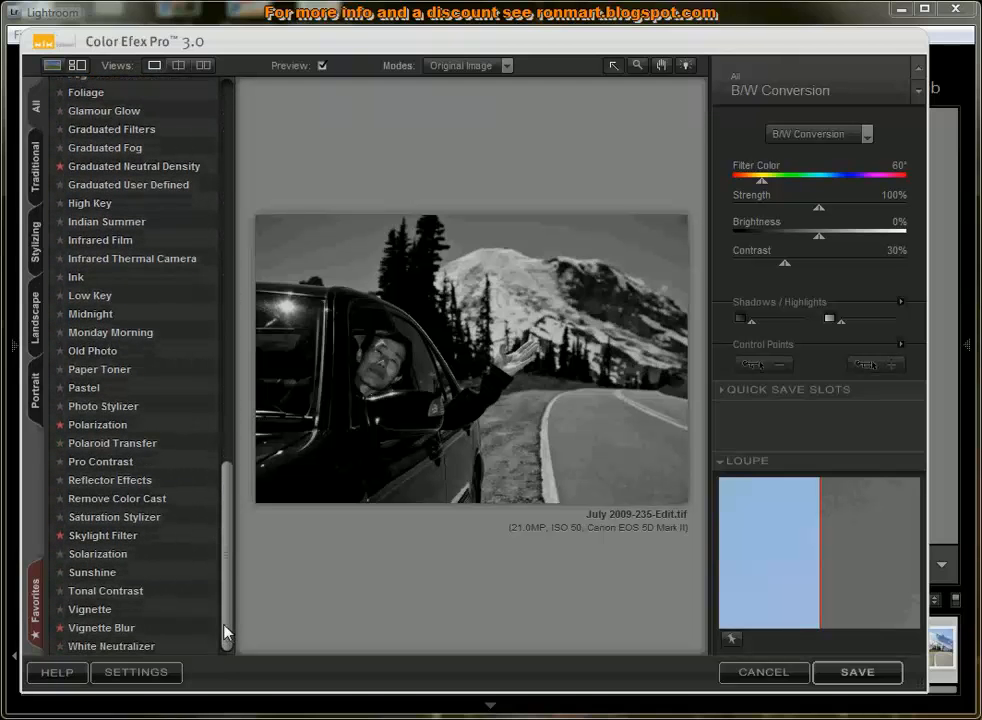
{"action": "left_click", "coordinate": [110, 480]}
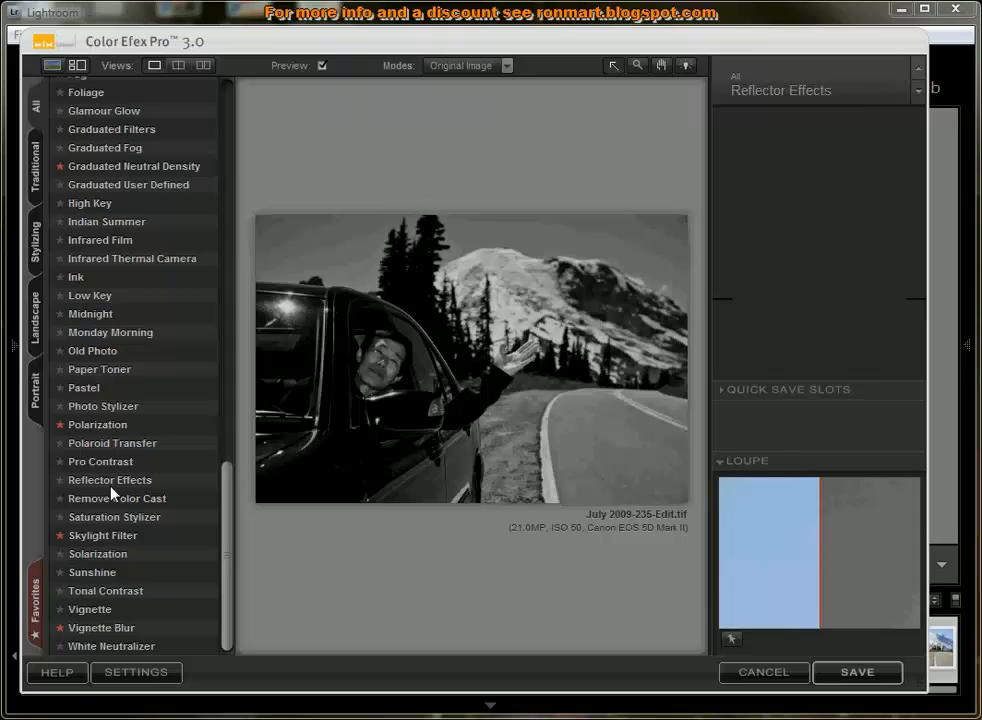
Apply Reflector Effects and set the light intensity to about 60%
{"action": "left_click", "coordinate": [110, 480]}
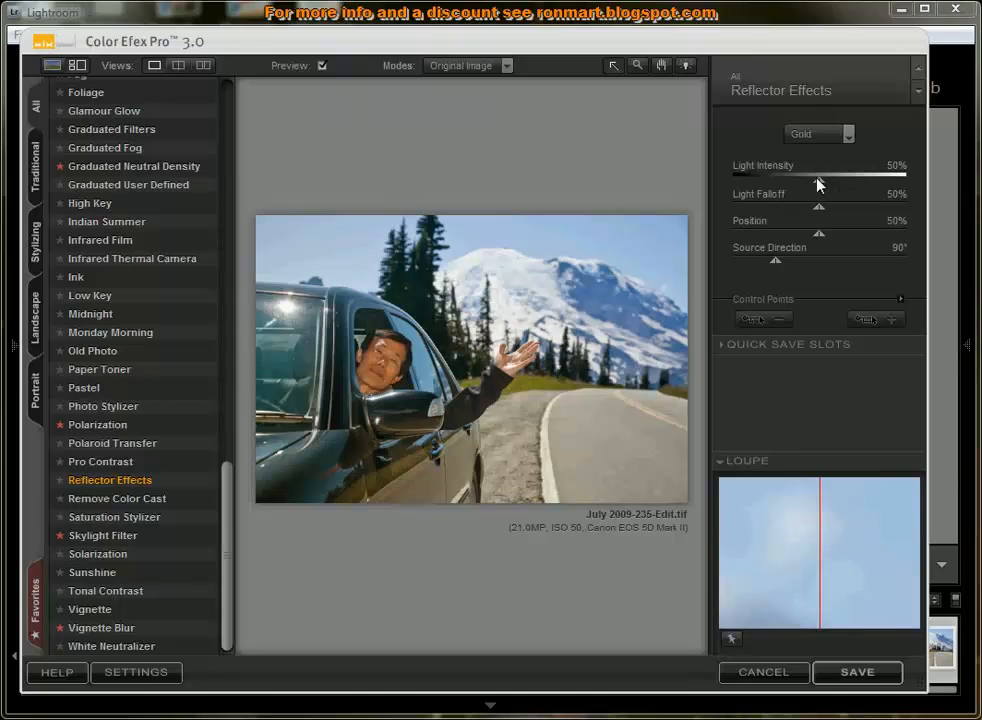
{"action": "left_click_drag", "start_coordinate": [818, 180], "coordinate": [878, 180]}
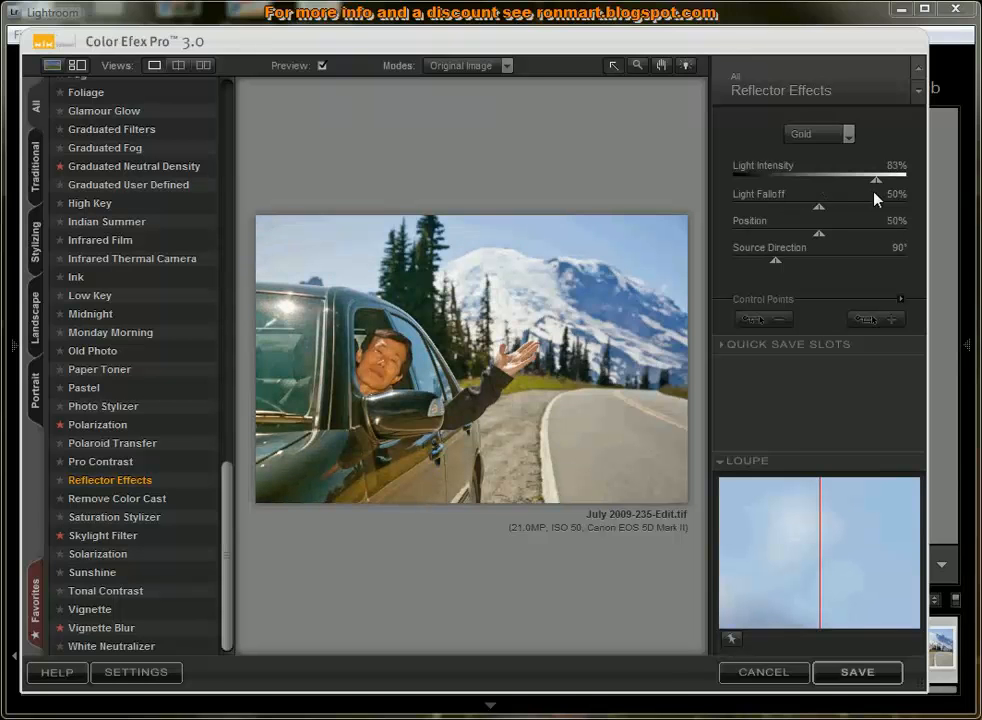
{"action": "left_click_drag", "start_coordinate": [876, 176], "coordinate": [844, 176]}
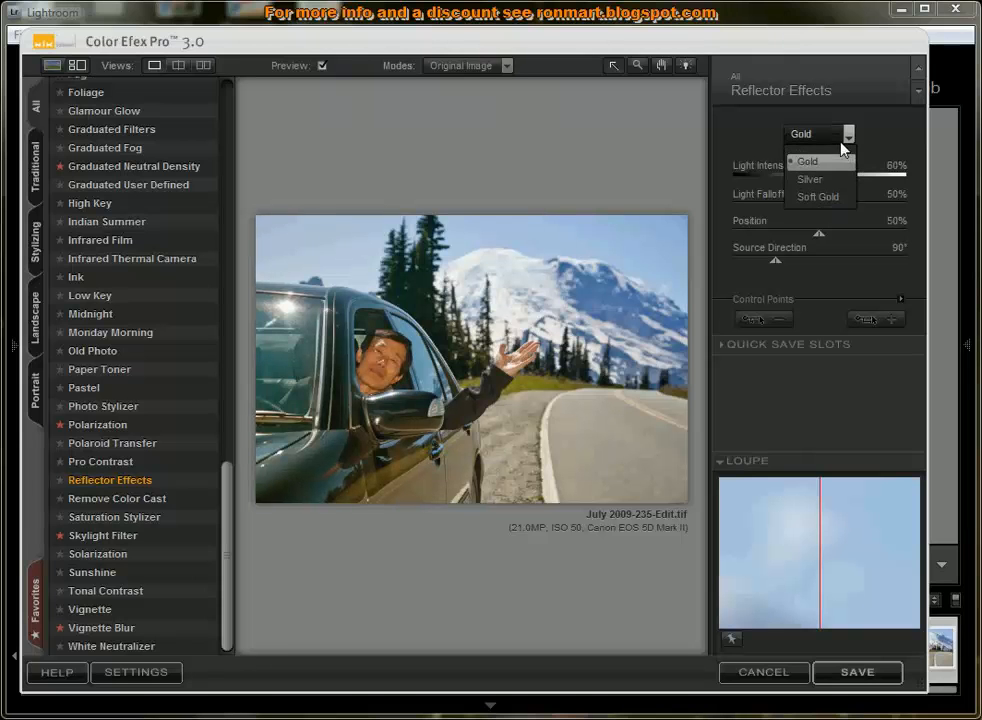
Try the Soft Gold and Silver reflector colours, then settle on Gold
{"action": "left_click", "coordinate": [818, 196]}
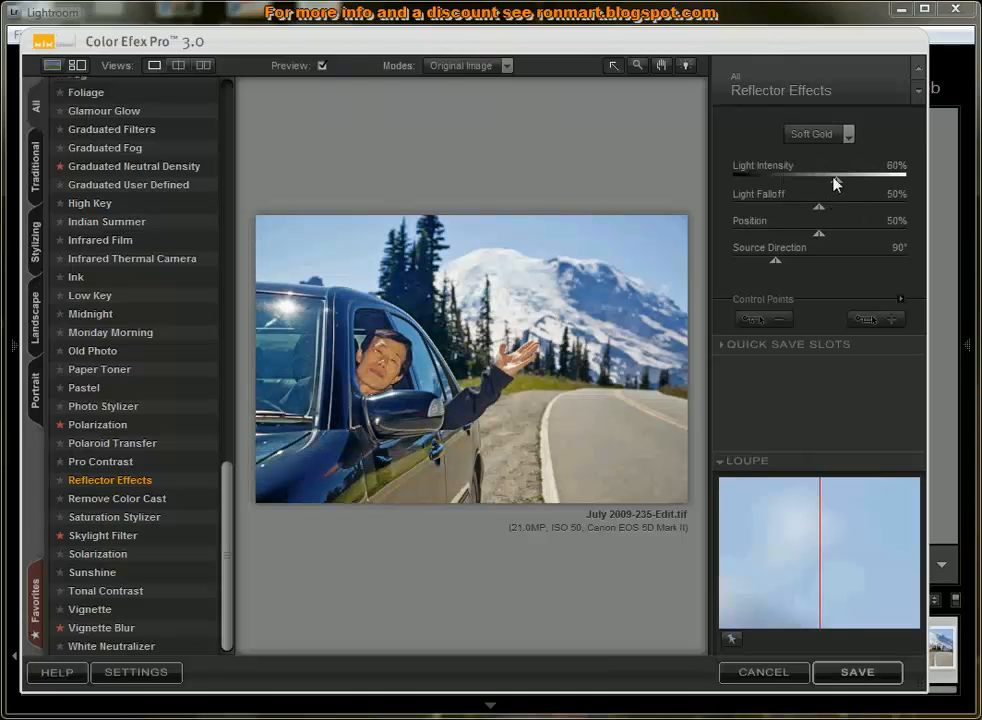
{"action": "left_click", "coordinate": [816, 134]}
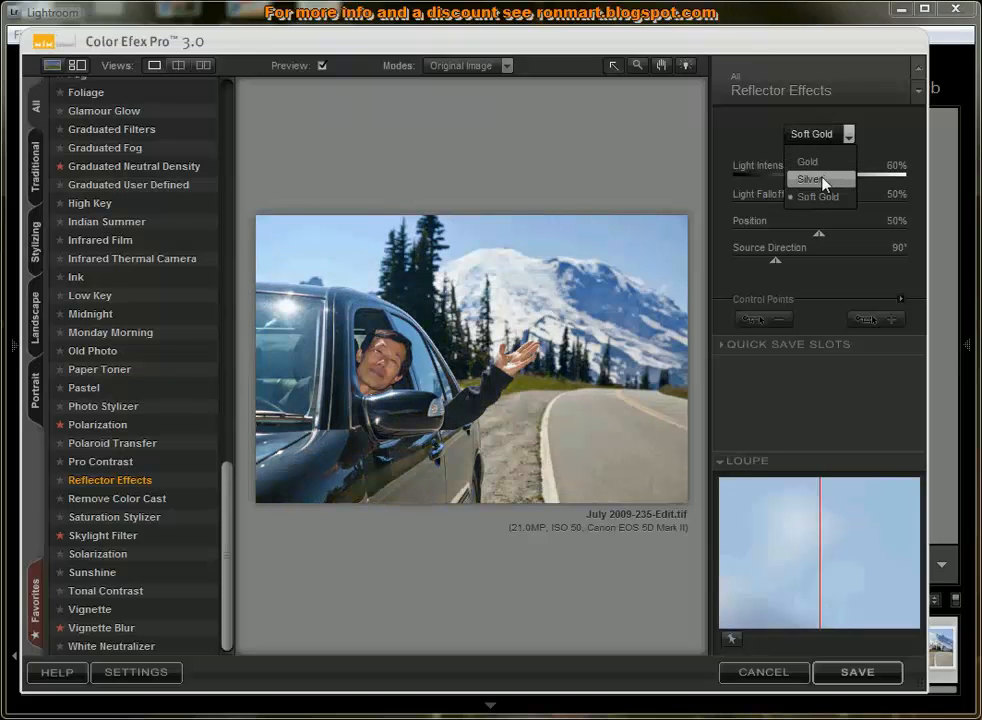
{"action": "left_click", "coordinate": [808, 180]}
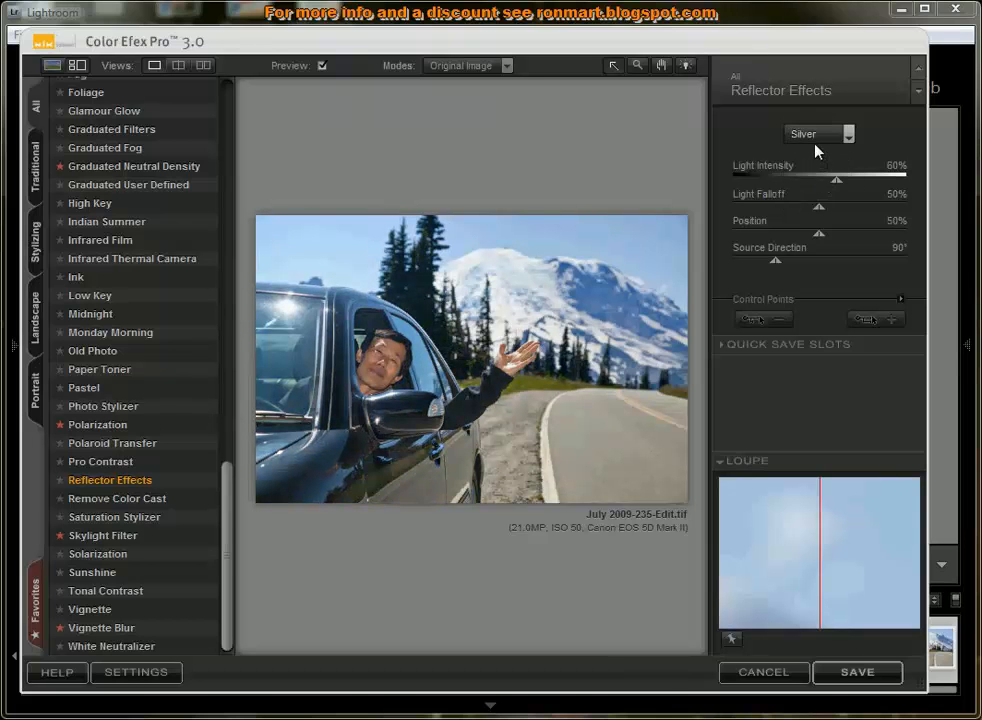
{"action": "left_click", "coordinate": [818, 132]}
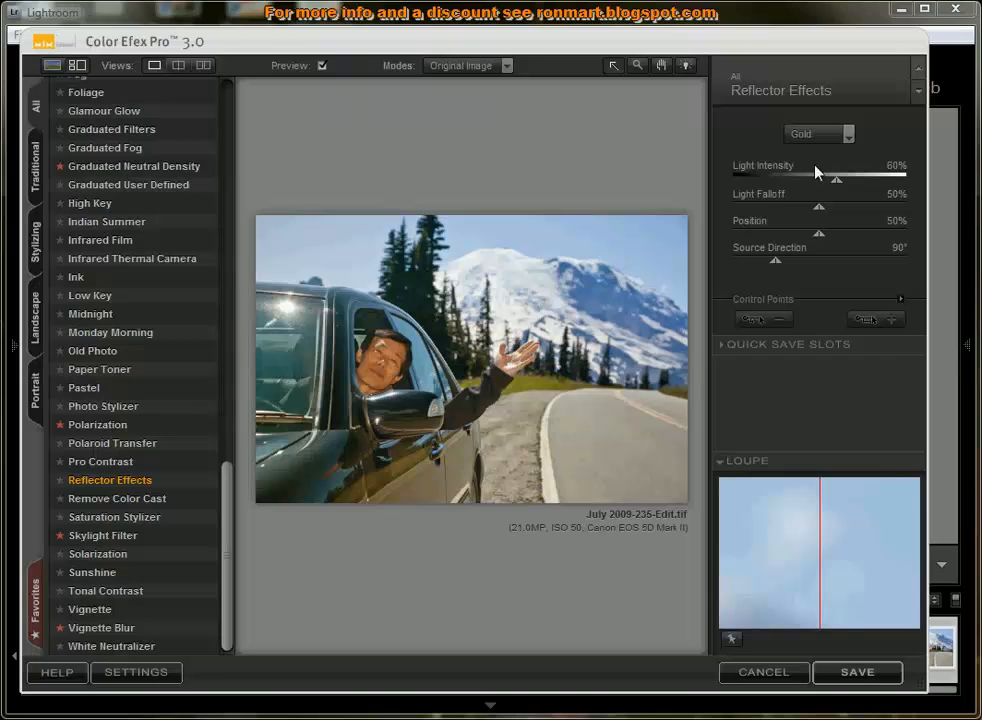
{"action": "mouse_move", "coordinate": [830, 198]}
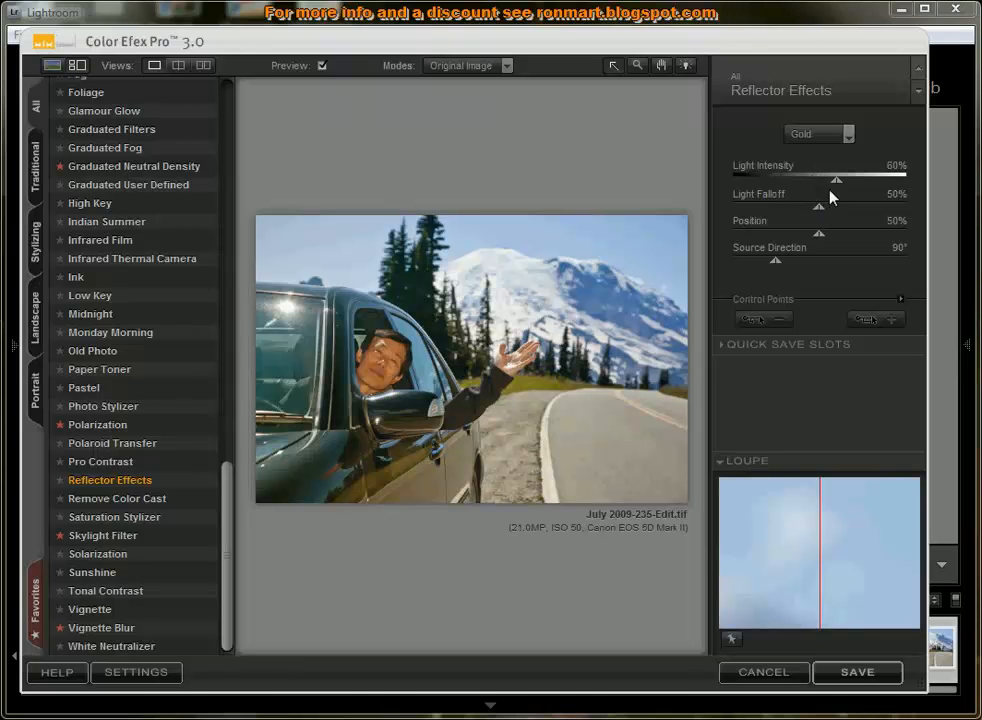
Lower the light intensity to 55% and the light falloff to 43%
{"action": "left_click_drag", "start_coordinate": [836, 178], "coordinate": [828, 178]}
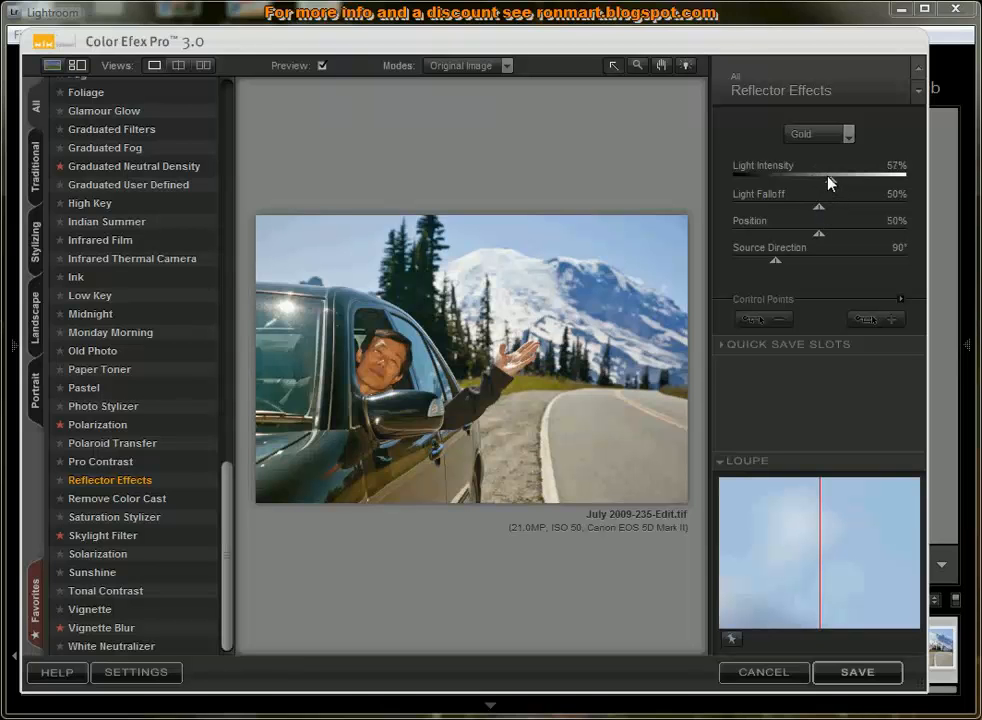
{"action": "left_click_drag", "start_coordinate": [838, 176], "coordinate": [828, 176]}
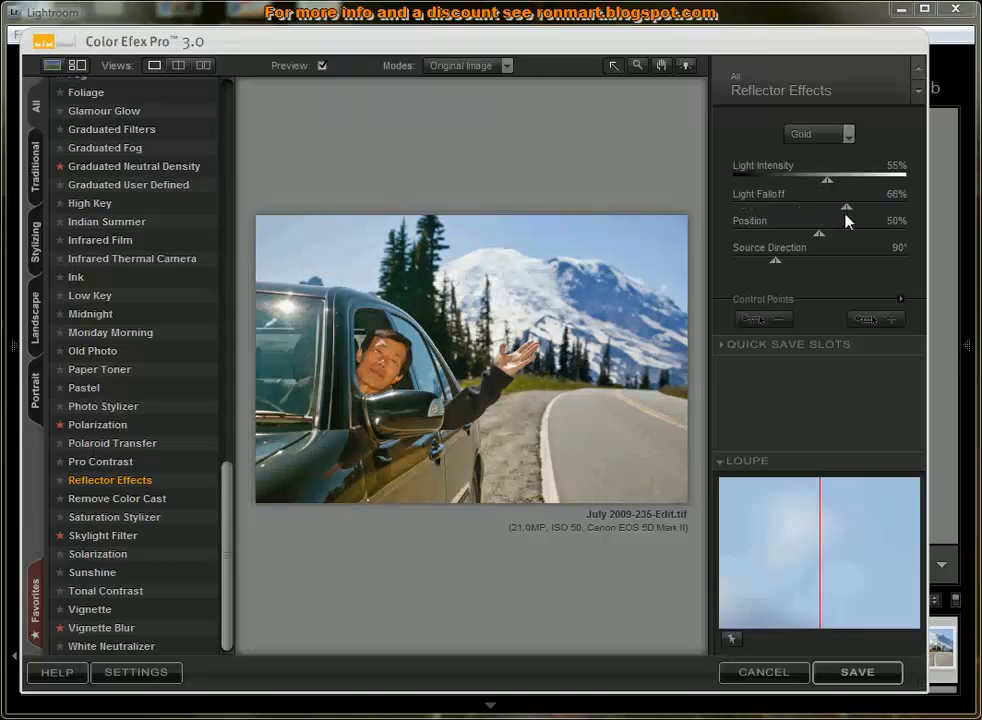
{"action": "left_click_drag", "start_coordinate": [846, 204], "coordinate": [818, 204]}
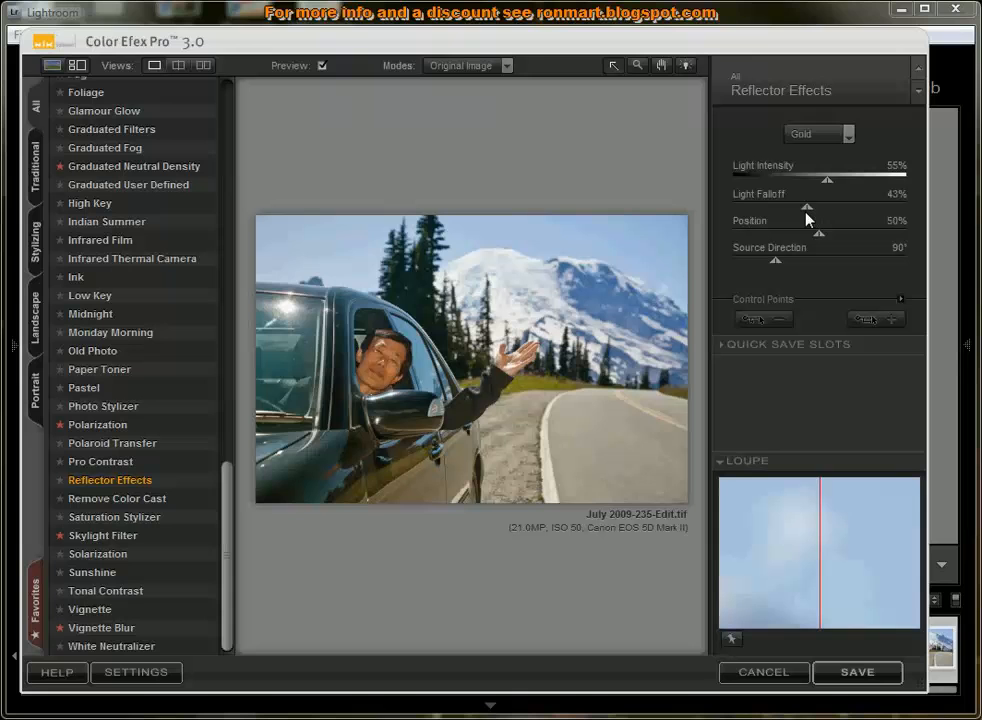
{"action": "mouse_move", "coordinate": [812, 258]}
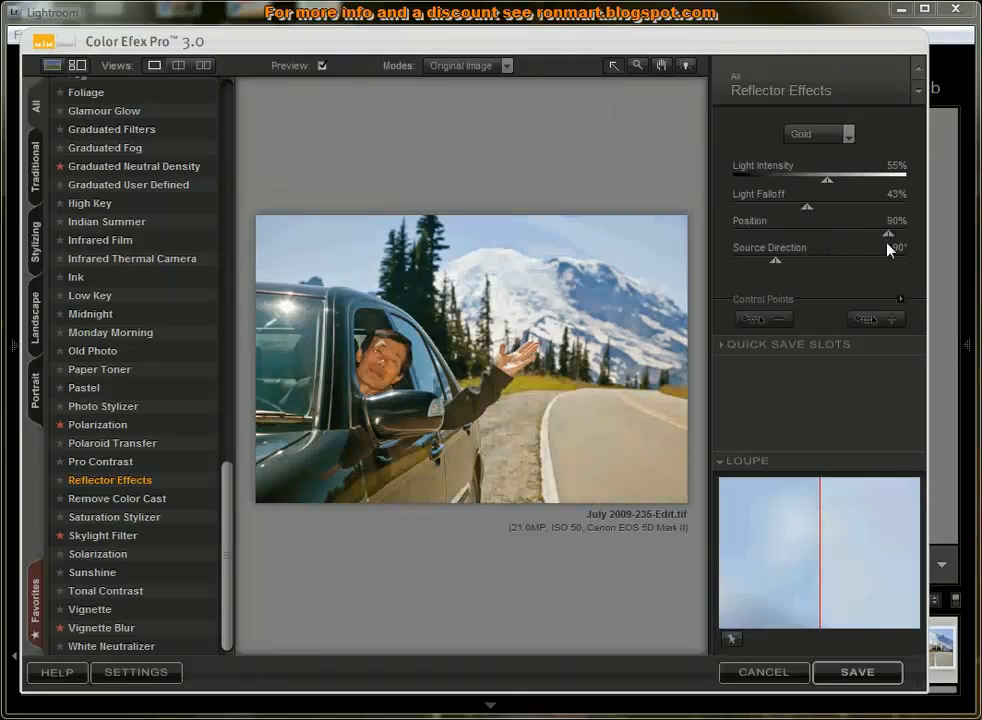
Shift the reflector position to 52% and the source direction to 54°
{"action": "left_click_drag", "start_coordinate": [888, 232], "coordinate": [820, 232]}
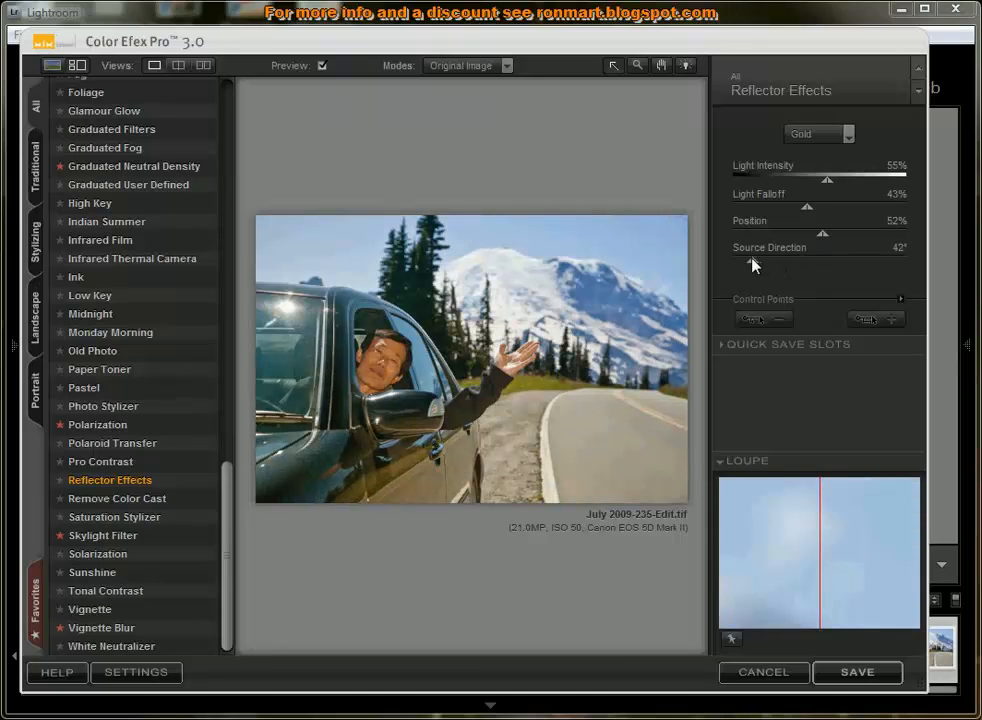
{"action": "left_click_drag", "start_coordinate": [752, 264], "coordinate": [764, 260]}
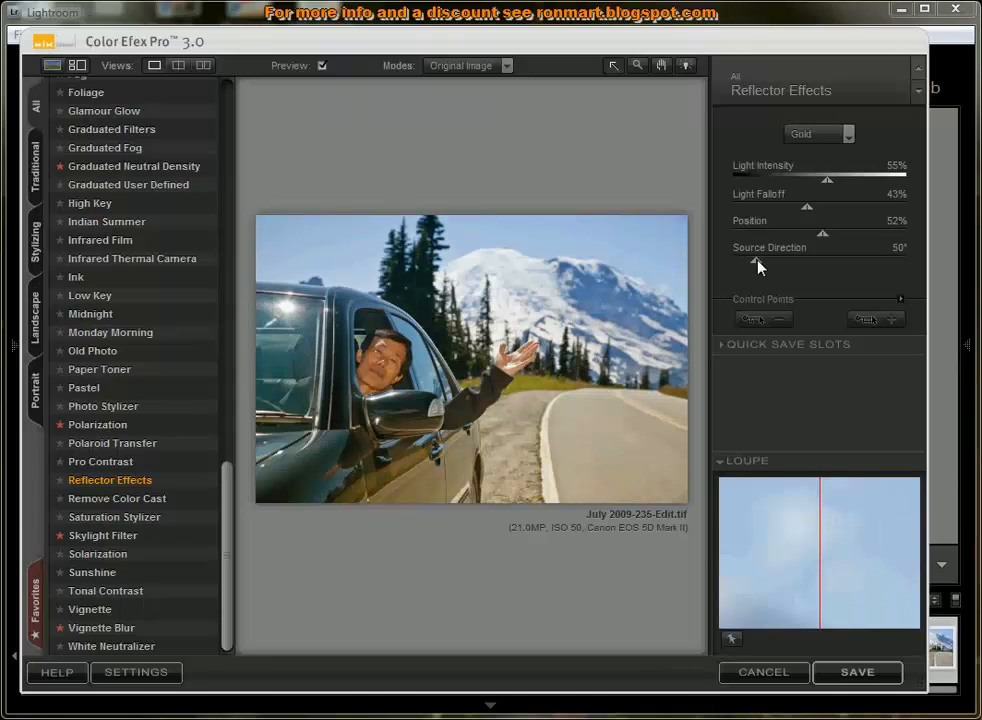
{"action": "left_click_drag", "start_coordinate": [756, 262], "coordinate": [760, 260]}
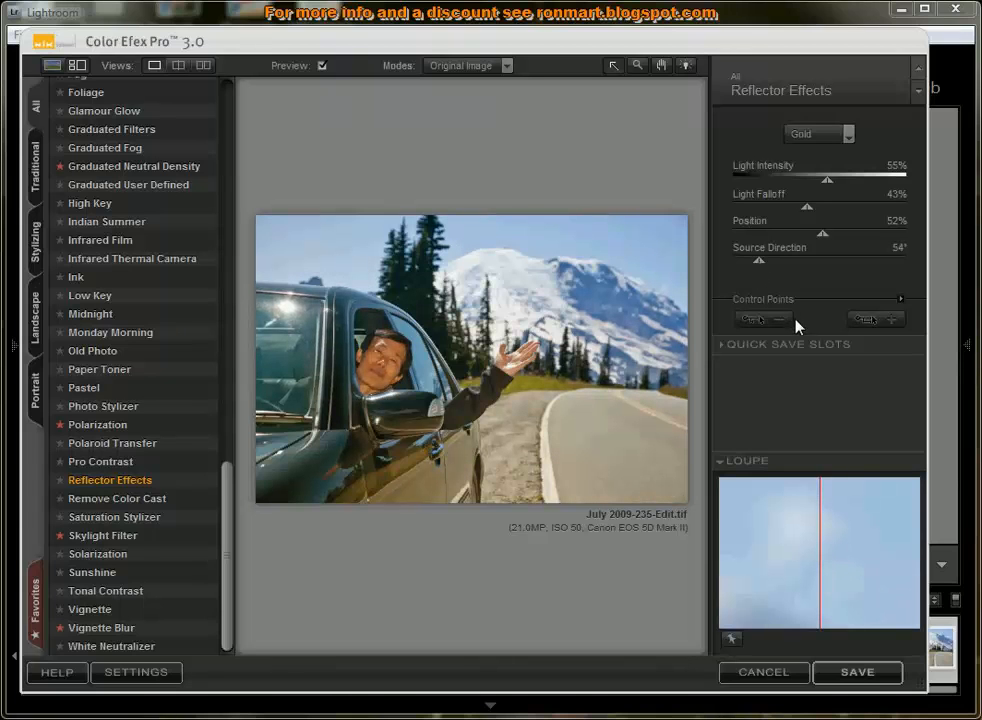
{"action": "mouse_move", "coordinate": [756, 320]}
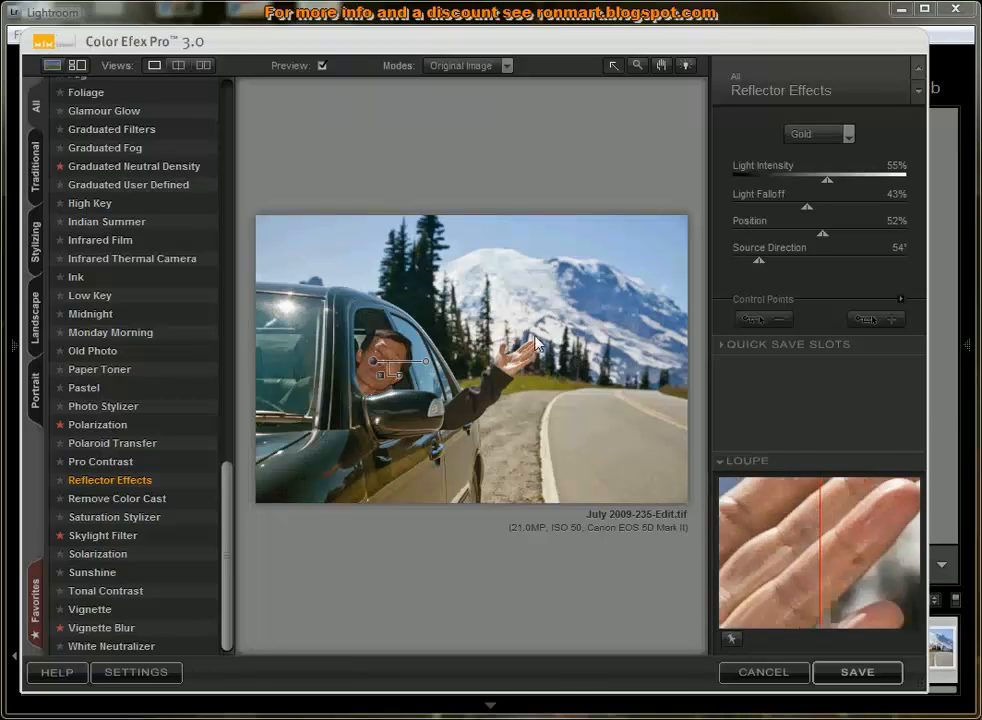
Remove the stray control point and place one on the man's face so only it gets the glow
{"action": "left_click", "coordinate": [876, 320]}
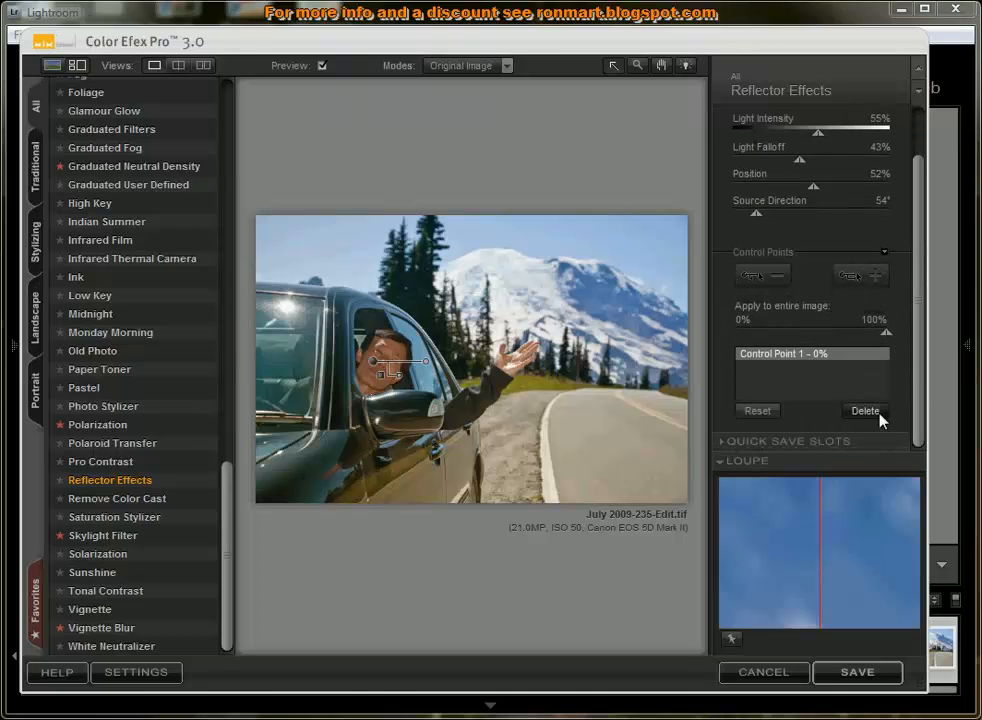
{"action": "left_click", "coordinate": [864, 412]}
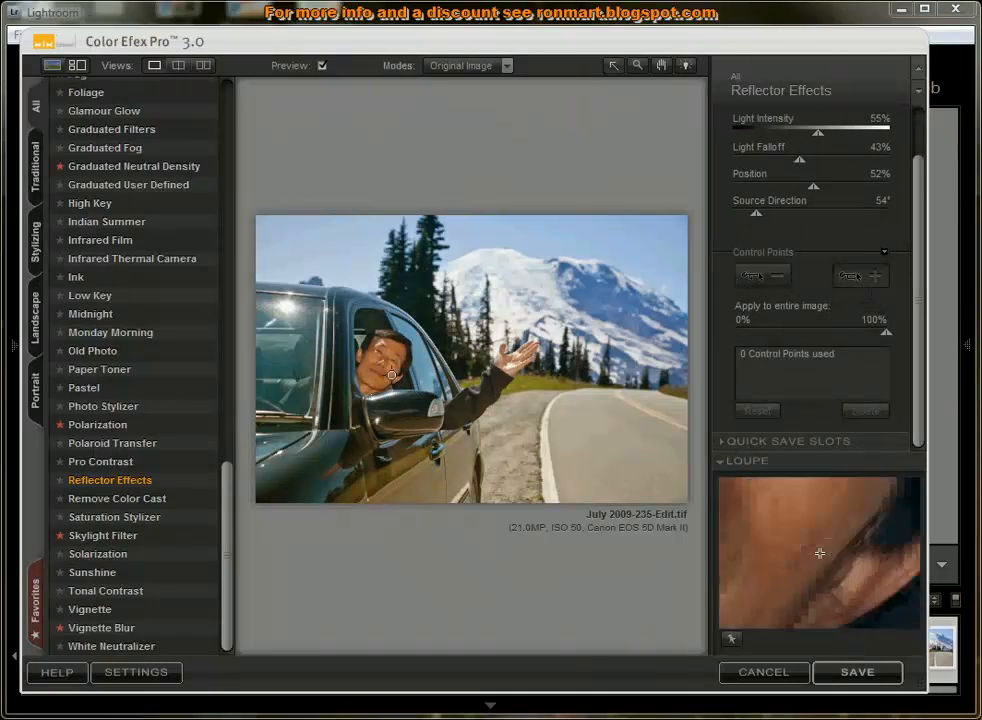
{"action": "left_click", "coordinate": [390, 376]}
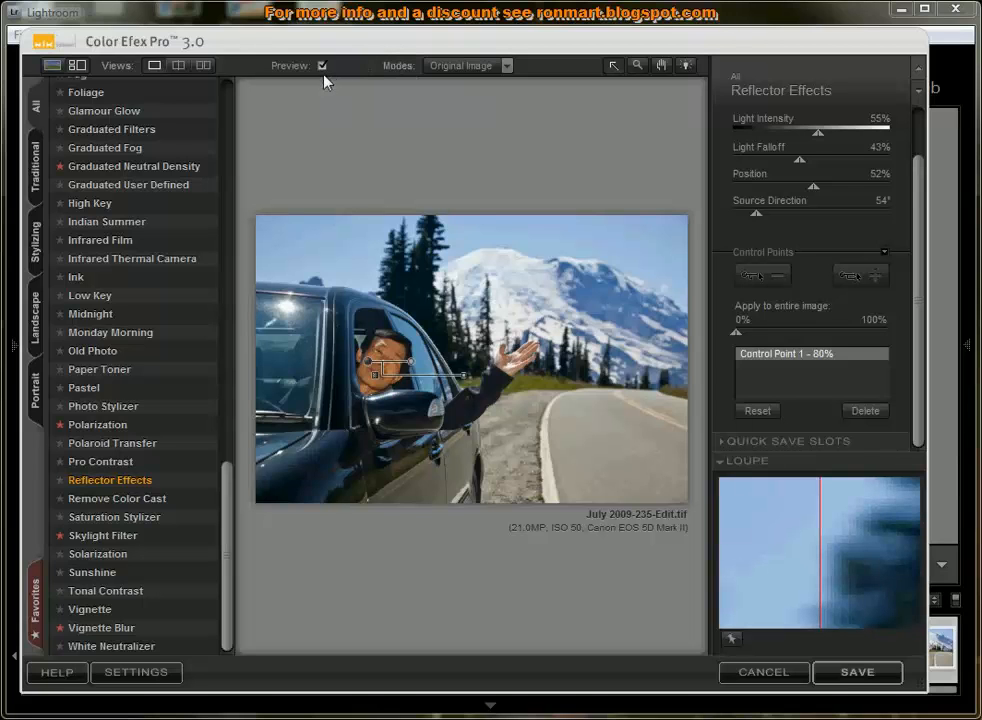
{"action": "mouse_move", "coordinate": [250, 72]}
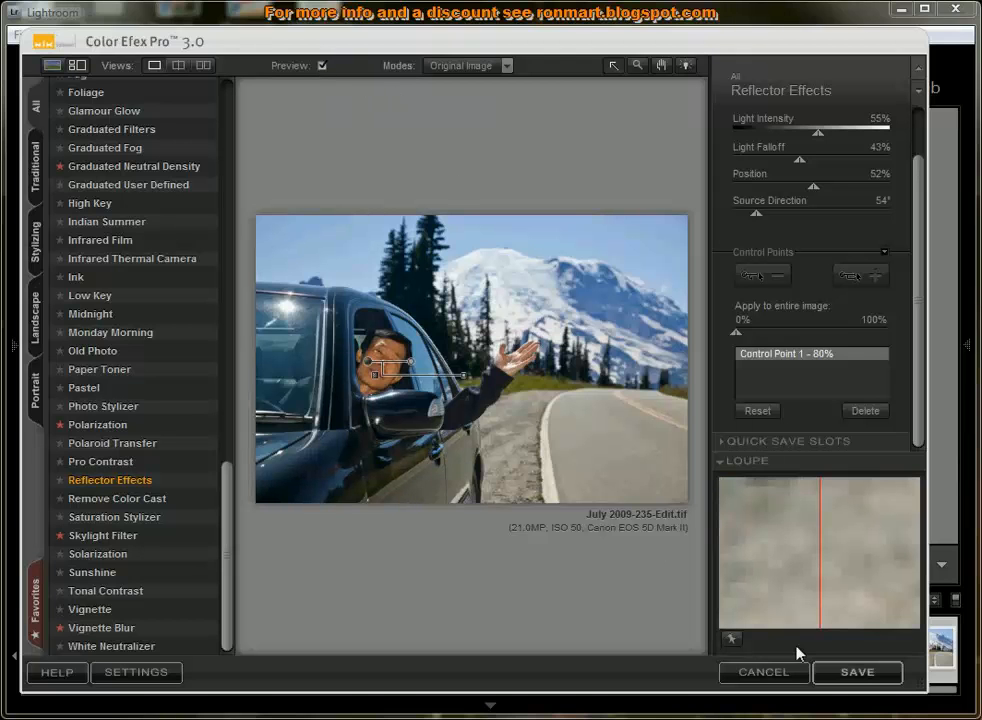
{"action": "mouse_move", "coordinate": [856, 672]}
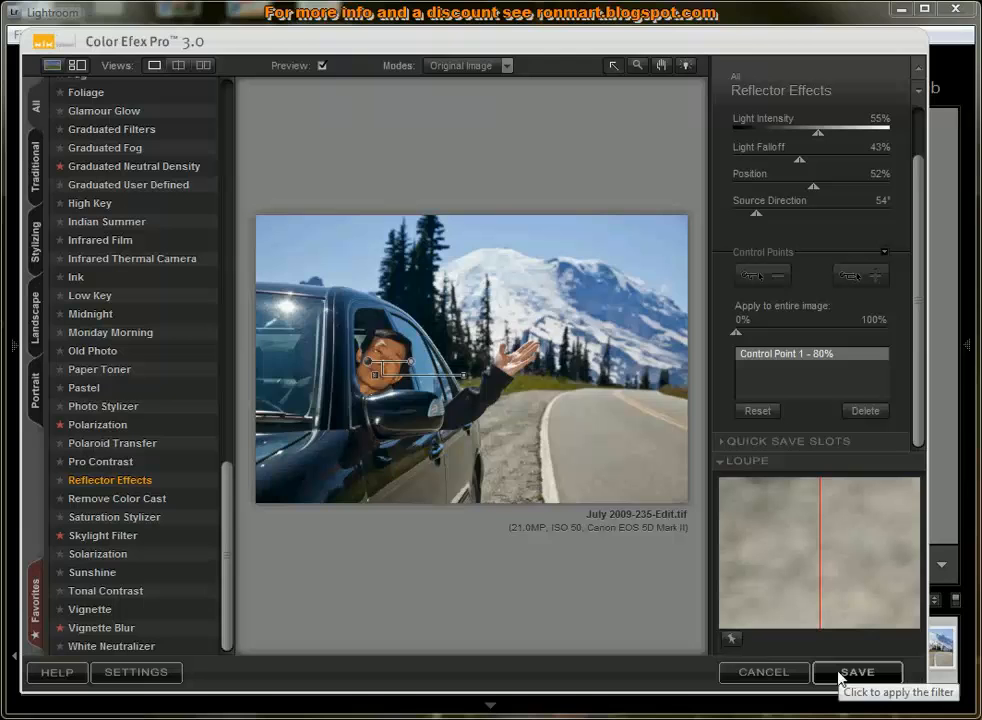
Save the filtered image and select the new July 2009-235-Edit.tif in the Lightroom filmstrip
{"action": "left_click", "coordinate": [856, 672]}
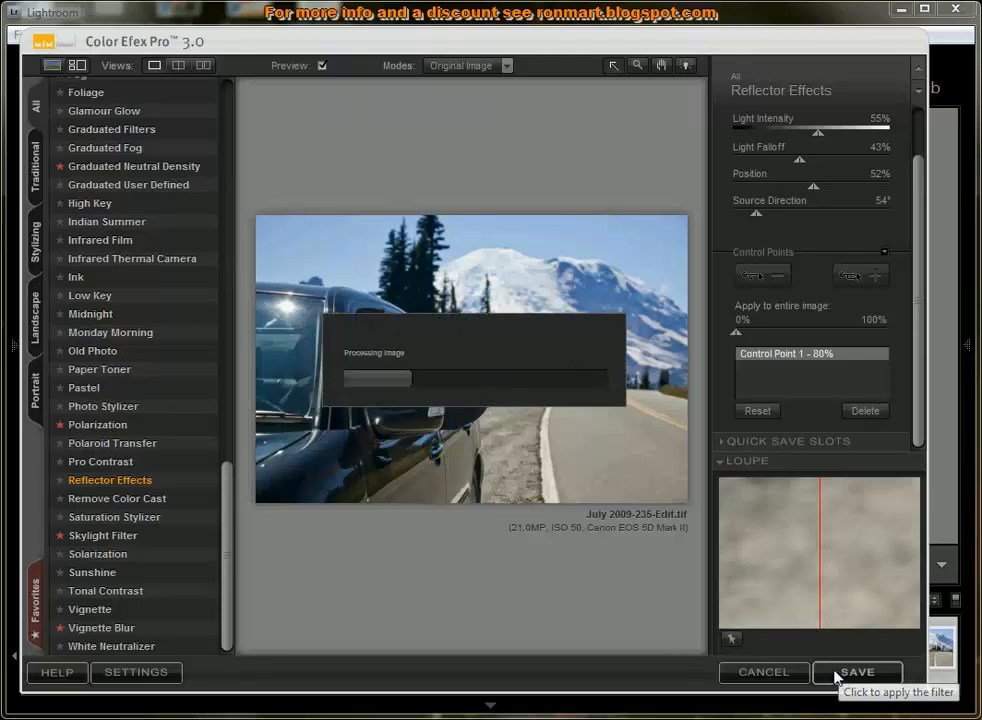
{"action": "left_click", "coordinate": [856, 672]}
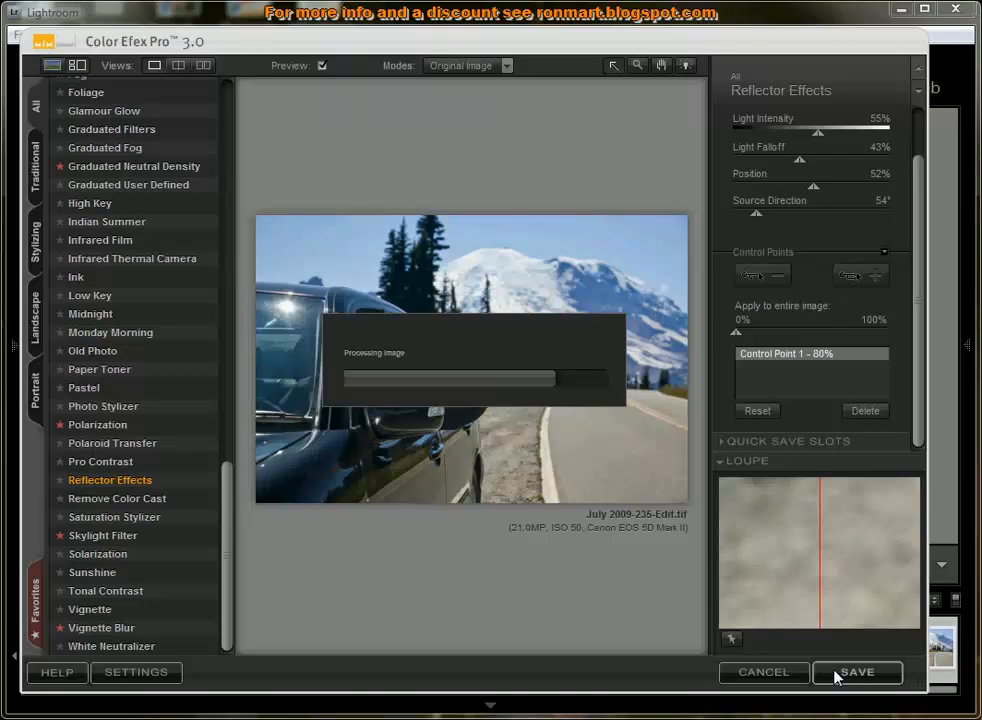
{"action": "left_click", "coordinate": [856, 672]}
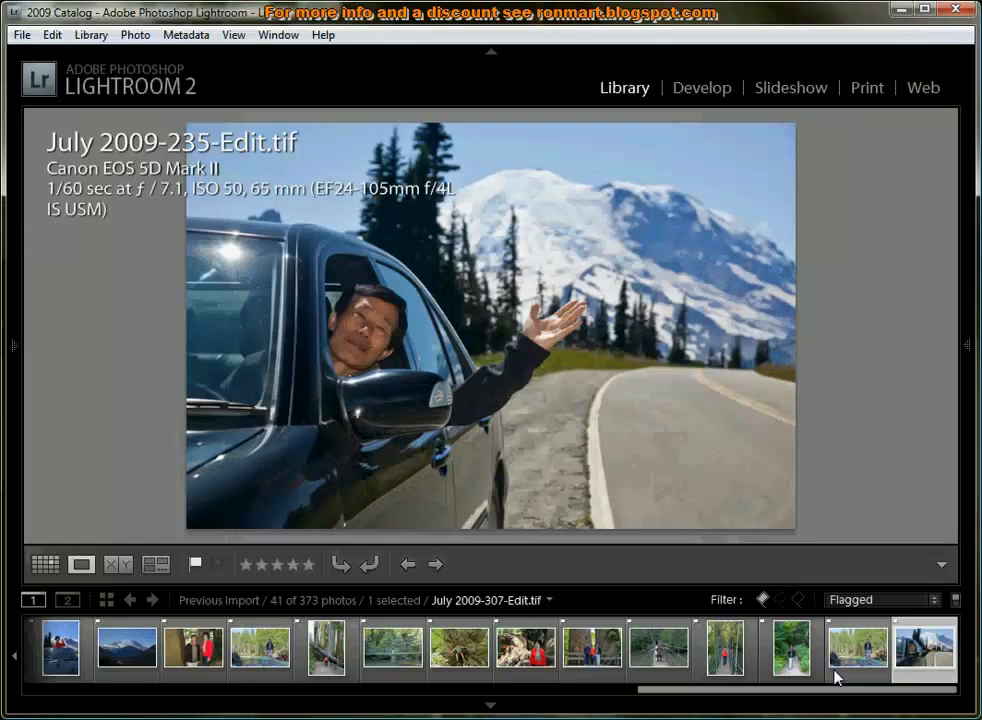
{"action": "left_click", "coordinate": [924, 650]}
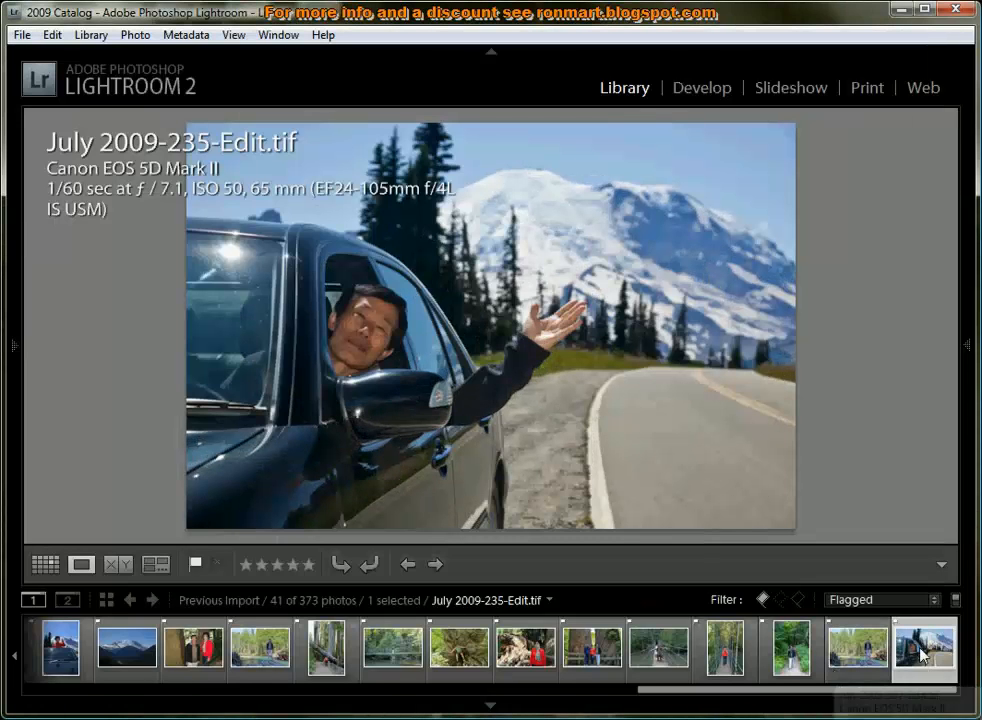